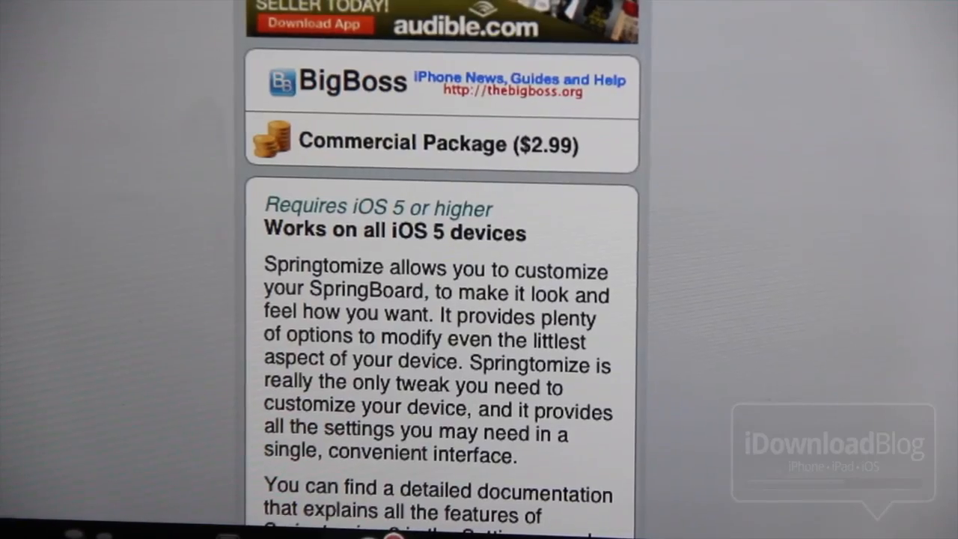
# - Upgrade Springtomize 2 - iOS 5+ via Modify > Upgrade, confirm, respring, then launch its settings
pyautogui.scroll(-3)
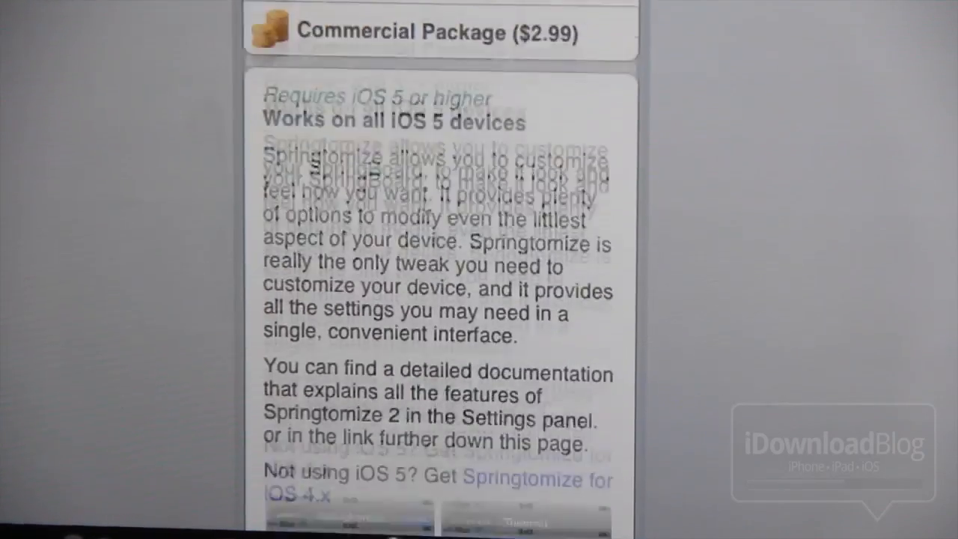
pyautogui.scroll(-3)
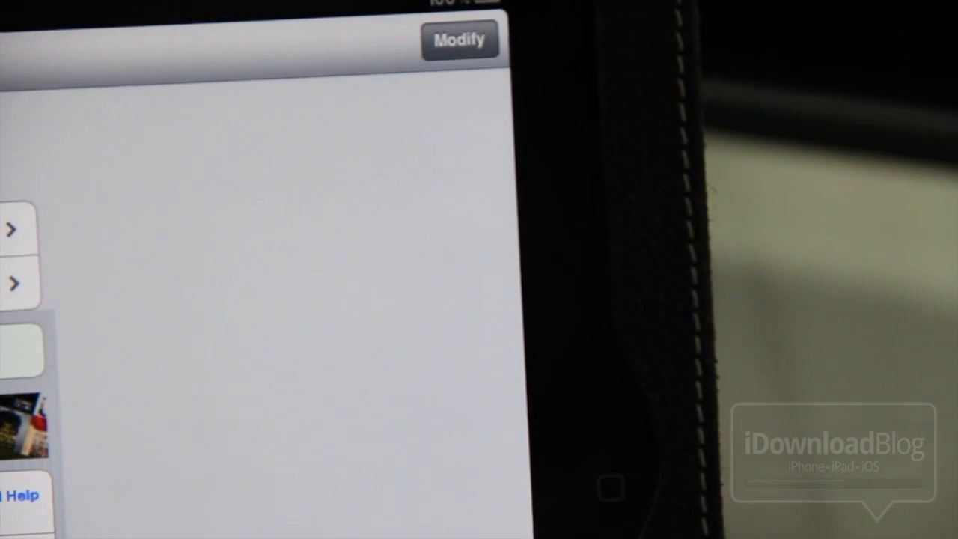
pyautogui.click(461, 39)
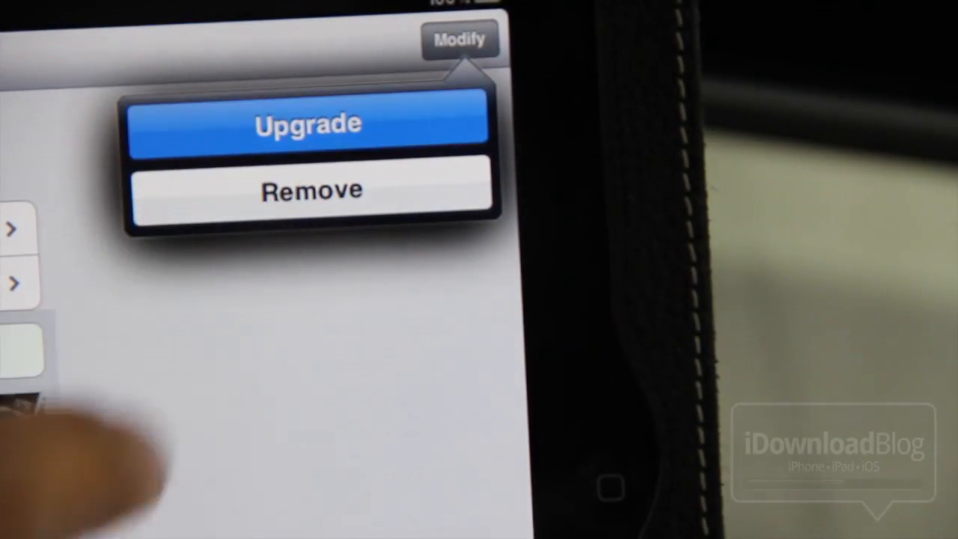
pyautogui.click(308, 122)
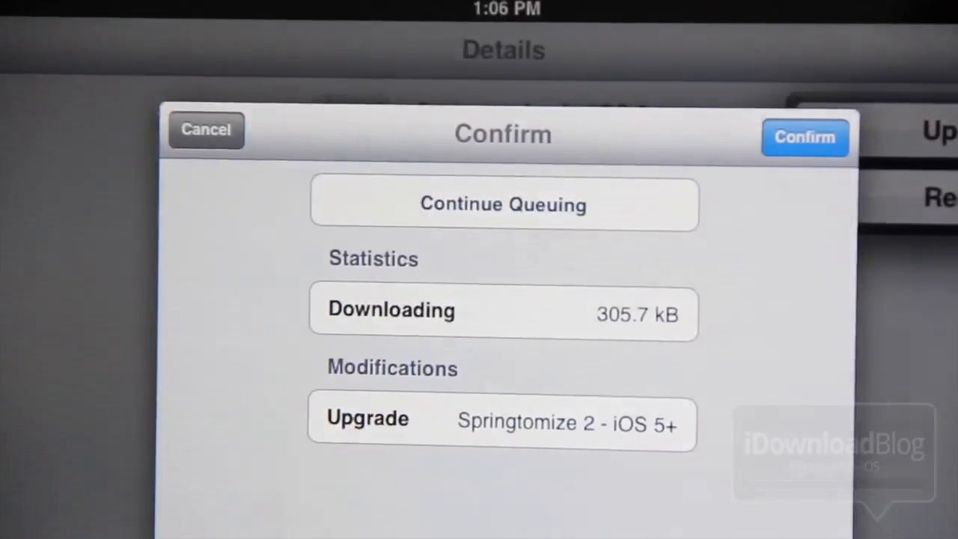
pyautogui.click(805, 137)
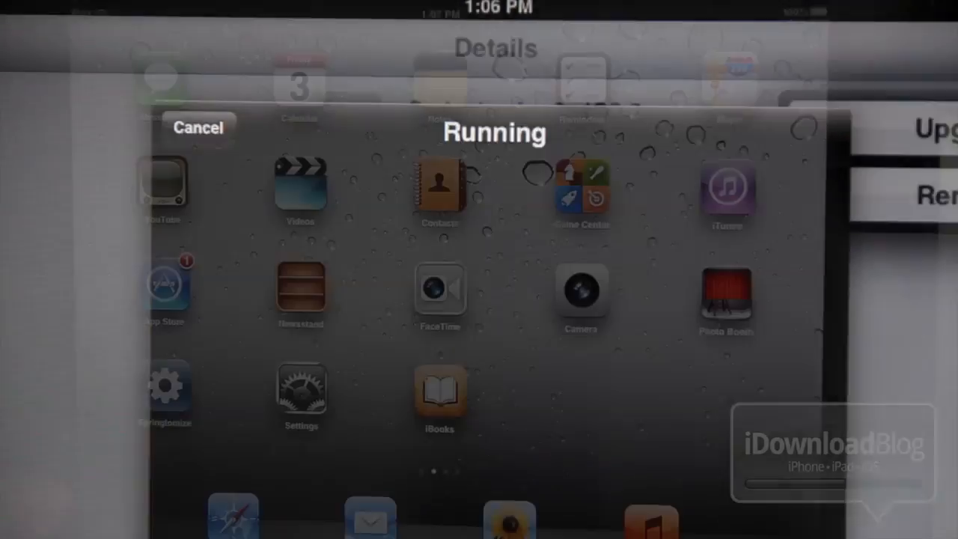
pyautogui.click(198, 127)
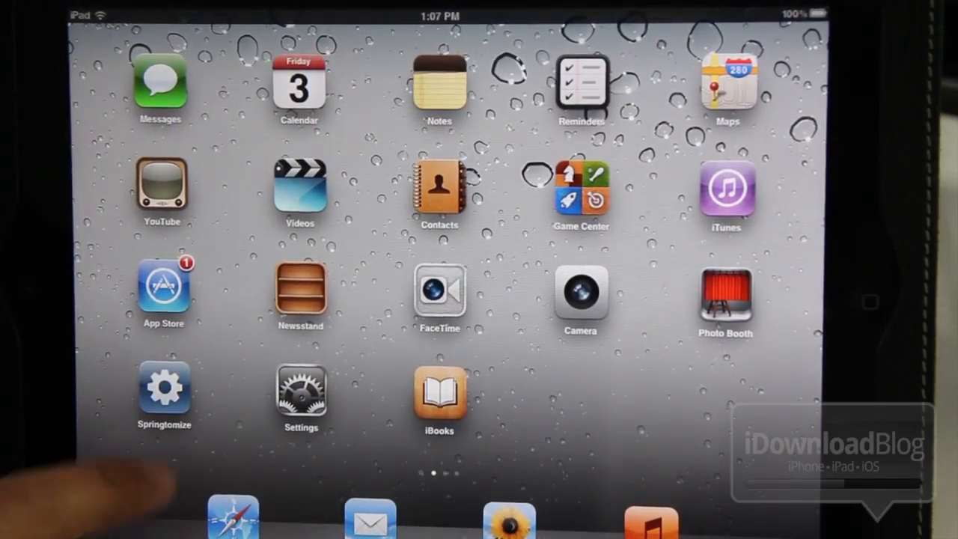
pyautogui.click(163, 387)
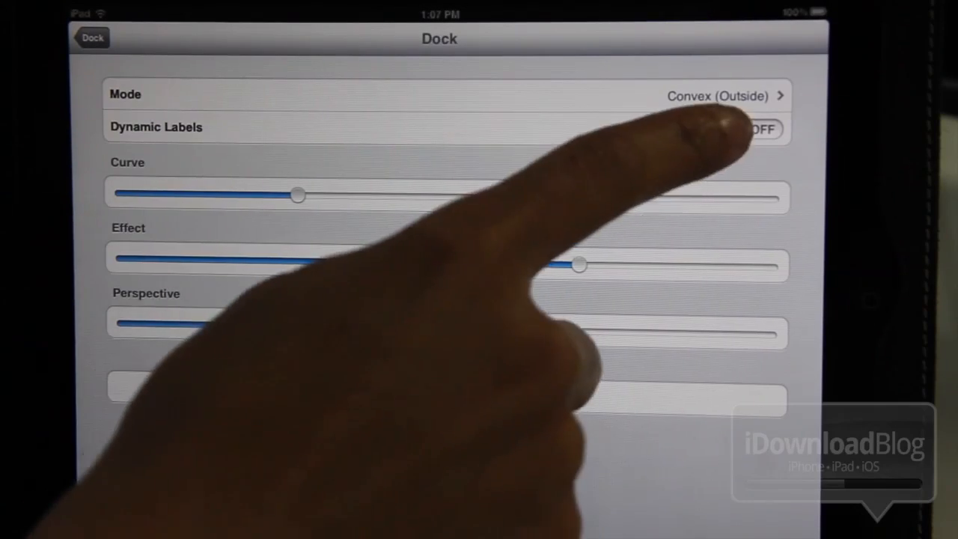
# - Set the dock Mode to Convex (Outside) for a curved cover-flow look
pyautogui.click(754, 128)
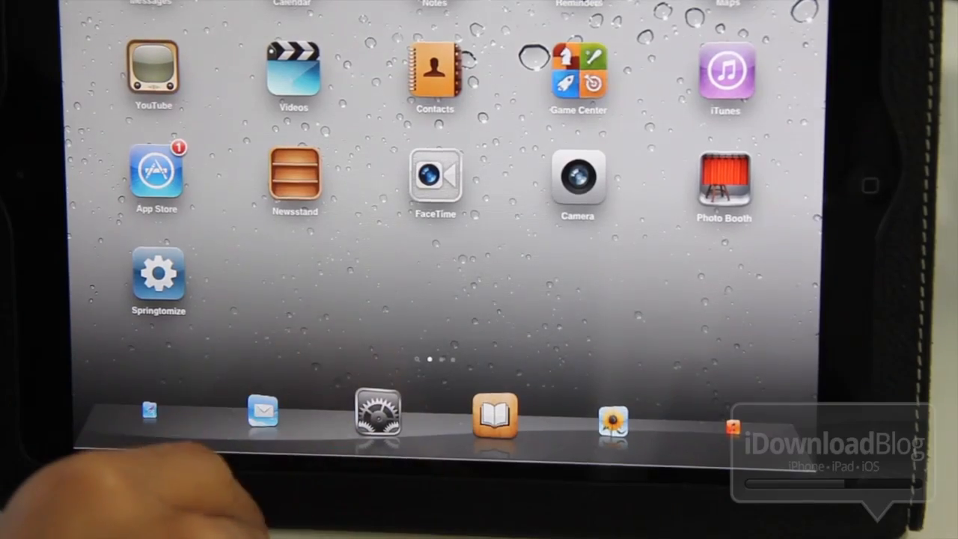
# - Under Springtomize > Icons, enable a custom icon count and set the Portrait number
pyautogui.click(158, 277)
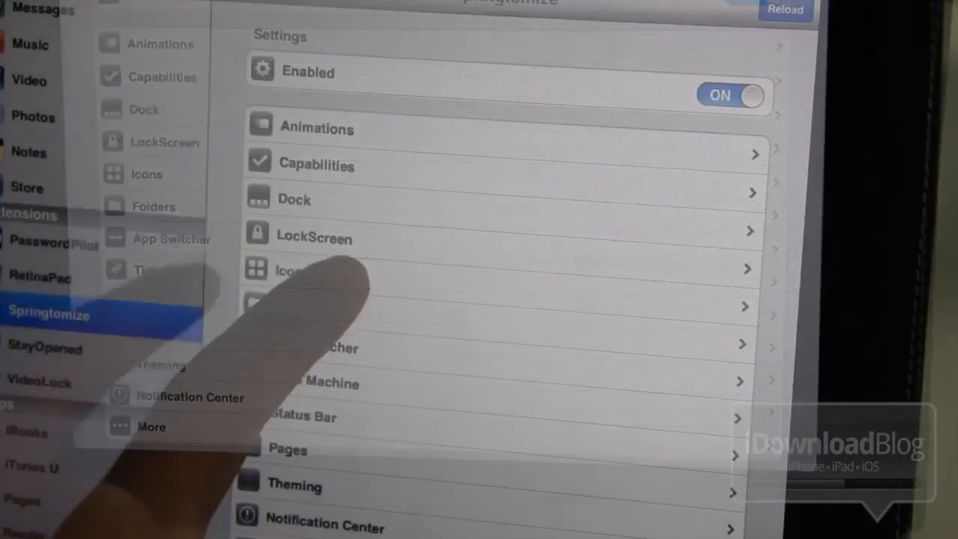
pyautogui.click(292, 270)
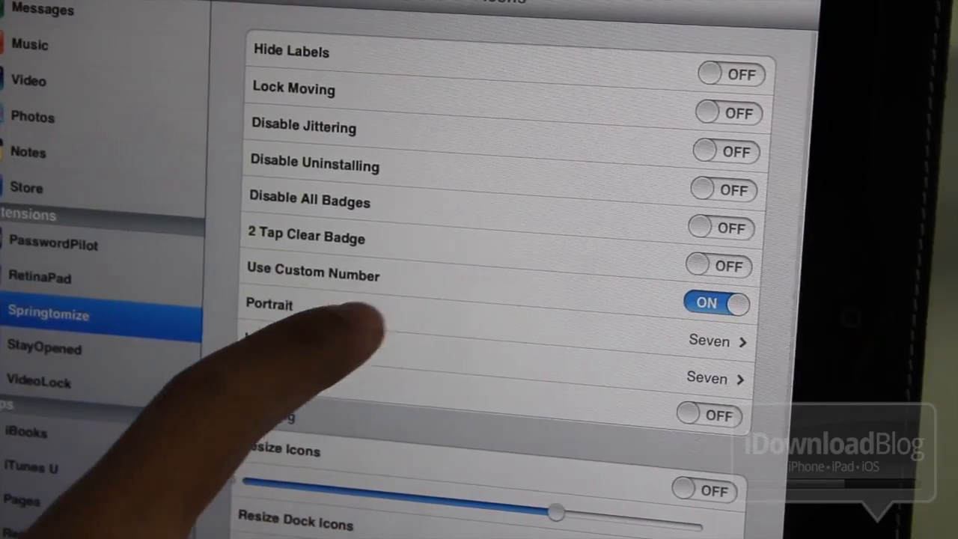
pyautogui.click(708, 341)
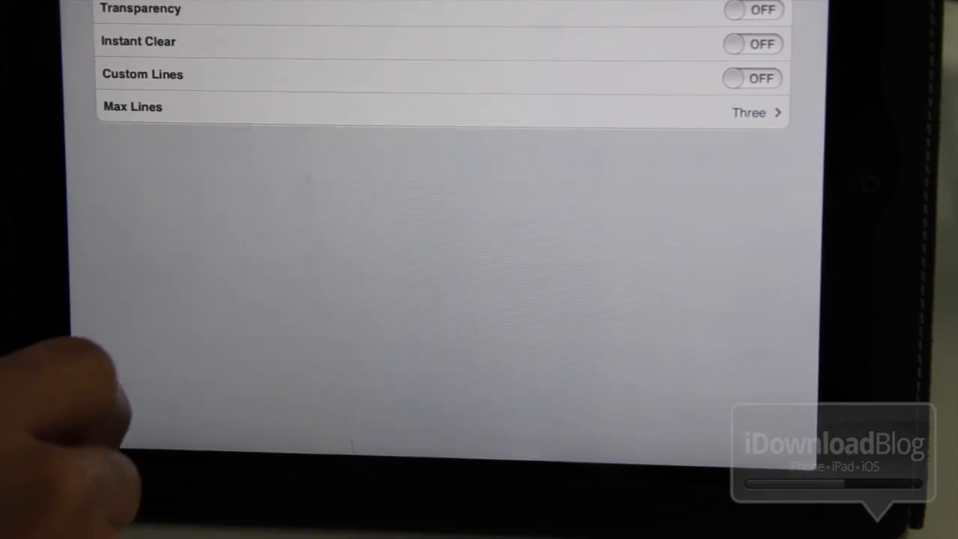
# - Reload to apply the settings, view the home screen, and reopen Springtomize's settings list
pyautogui.click(751, 10)
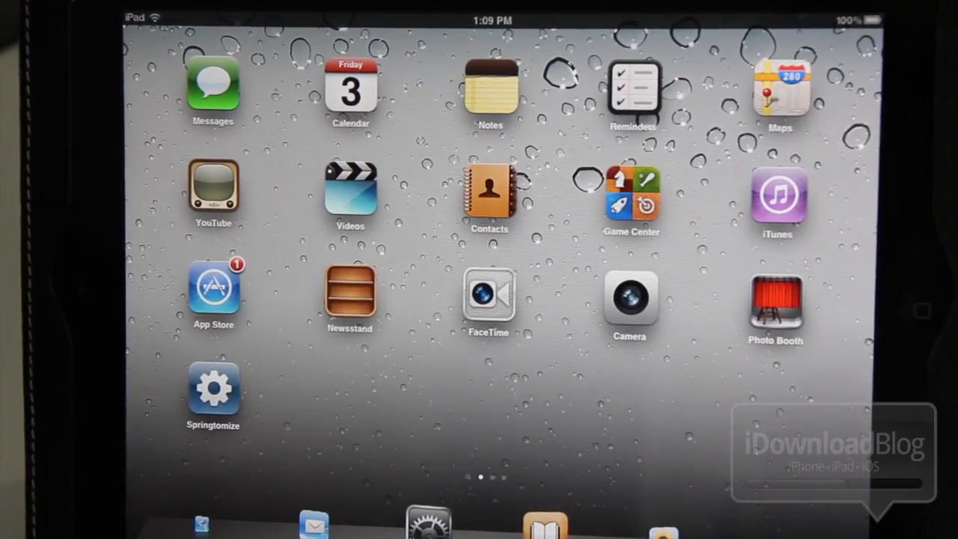
pyautogui.click(213, 389)
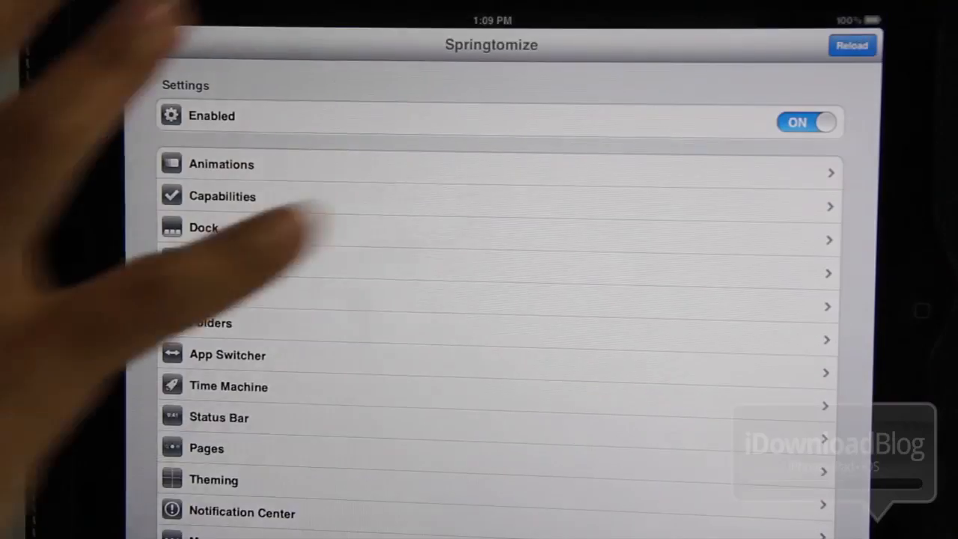